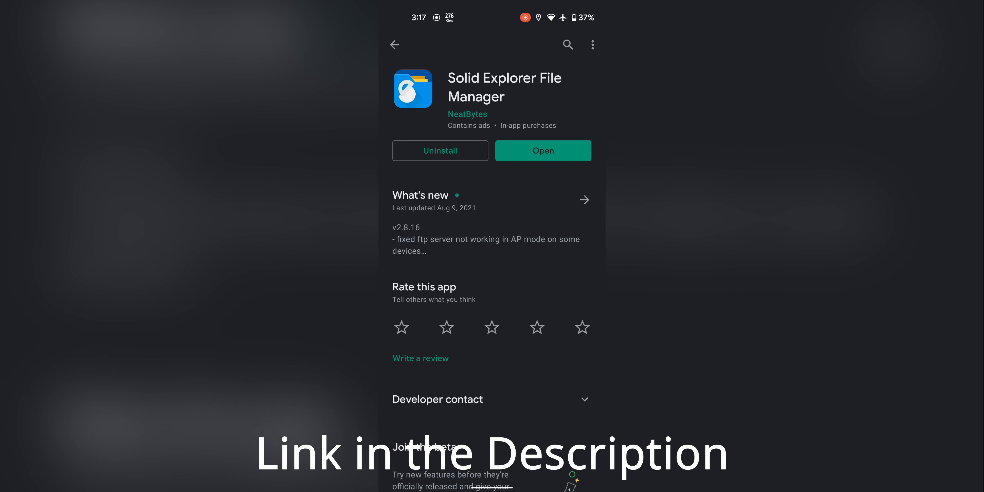
Step: Launch Solid Explorer and start its FTP server at ftp://192.168.0.202:9999
{"action": "left_click", "coordinate": [542, 150]}
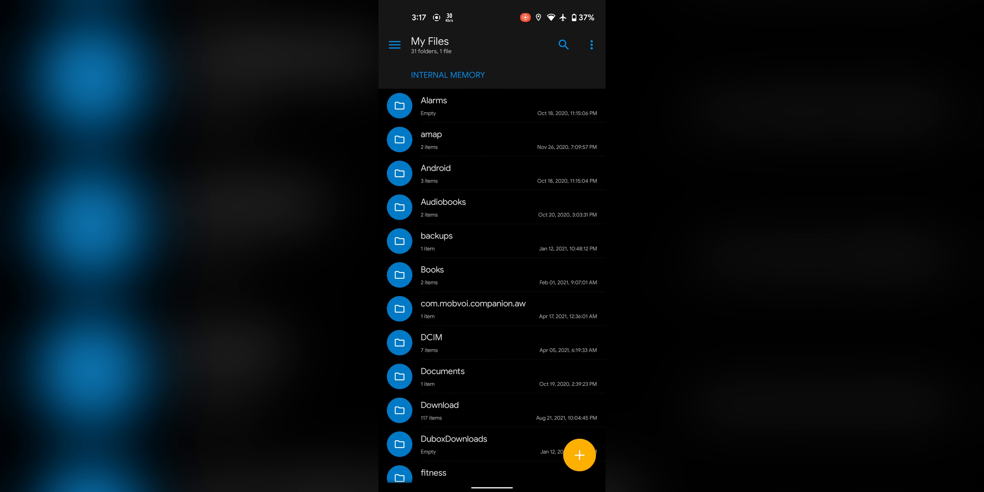
{"action": "left_click", "coordinate": [395, 45]}
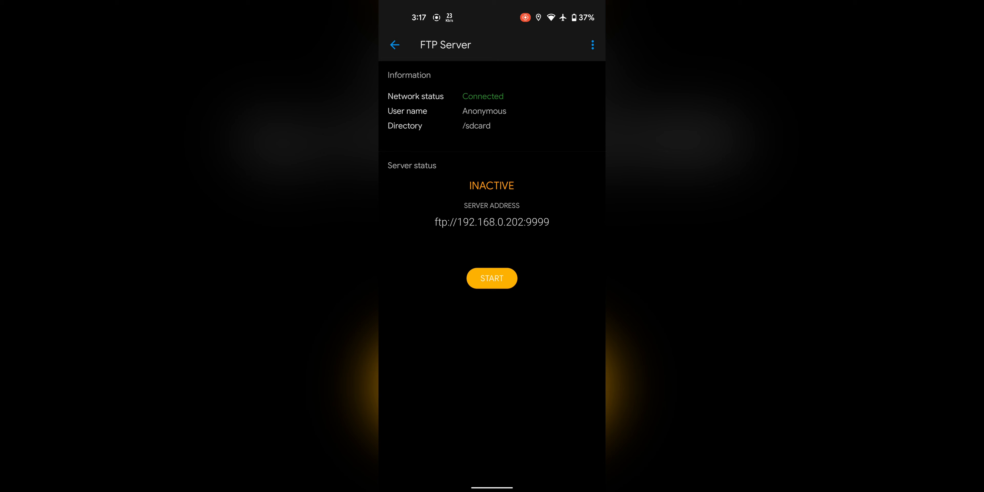
{"action": "left_click", "coordinate": [491, 277]}
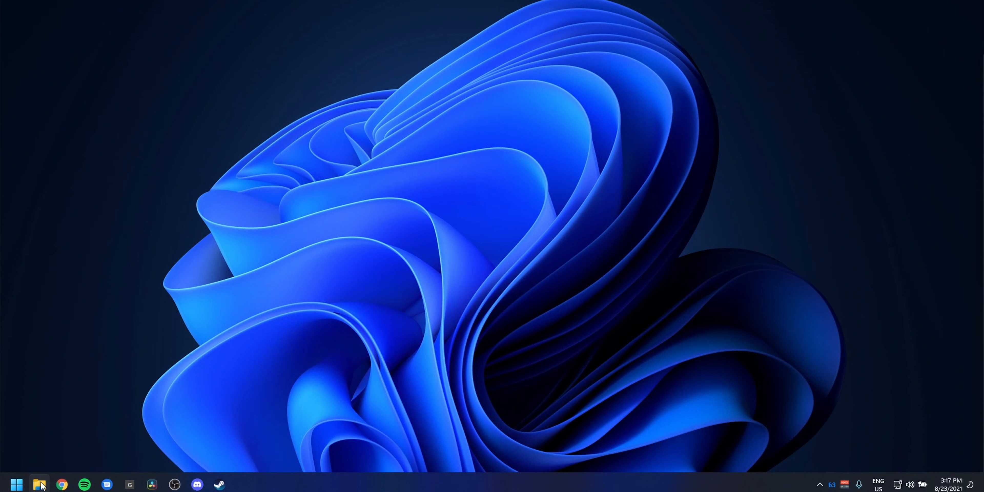
Step: In File Explorer's This PC view, begin the Add Network Location wizard
{"action": "left_click", "coordinate": [39, 484]}
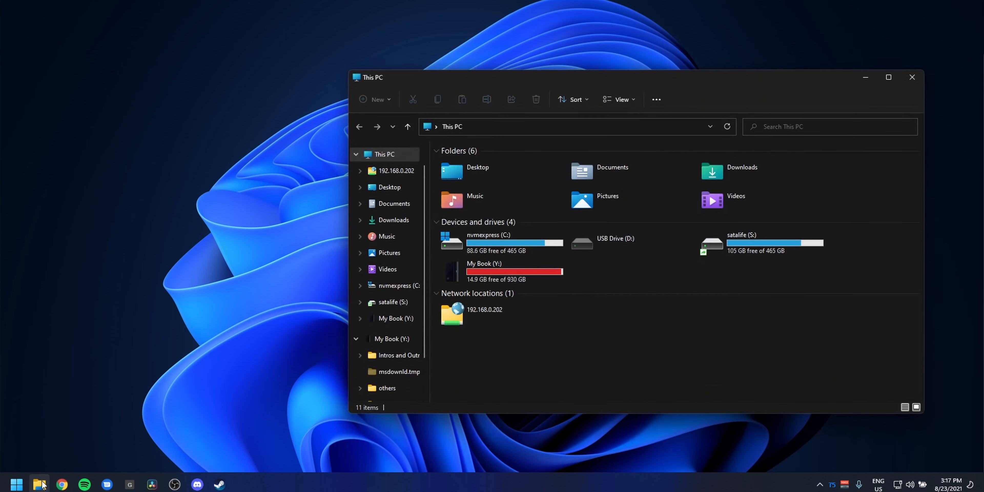
{"action": "left_click", "coordinate": [886, 77]}
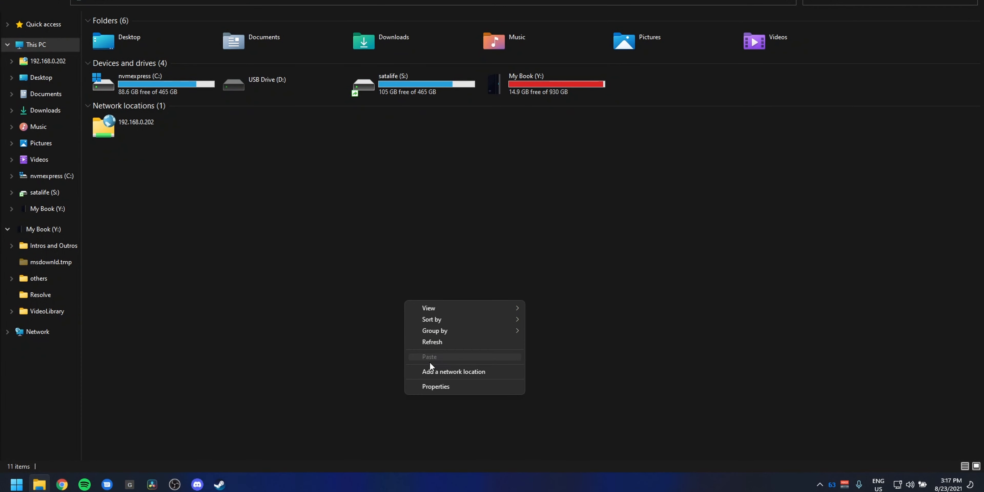
{"action": "left_click", "coordinate": [452, 372]}
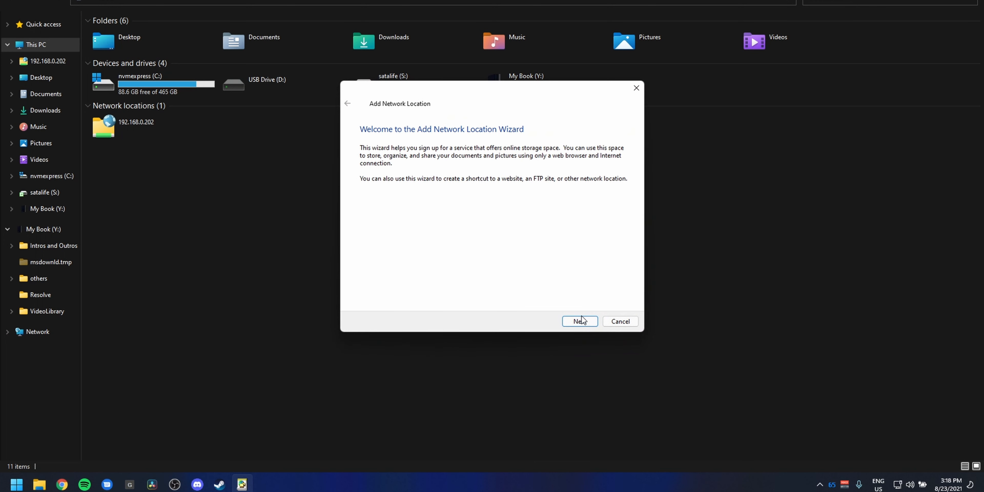
Step: Enter the FTP address ftp://192.168.0.202:9999 in the network location wizard
{"action": "left_click", "coordinate": [578, 321]}
{"action": "type", "text": "ftp:"}
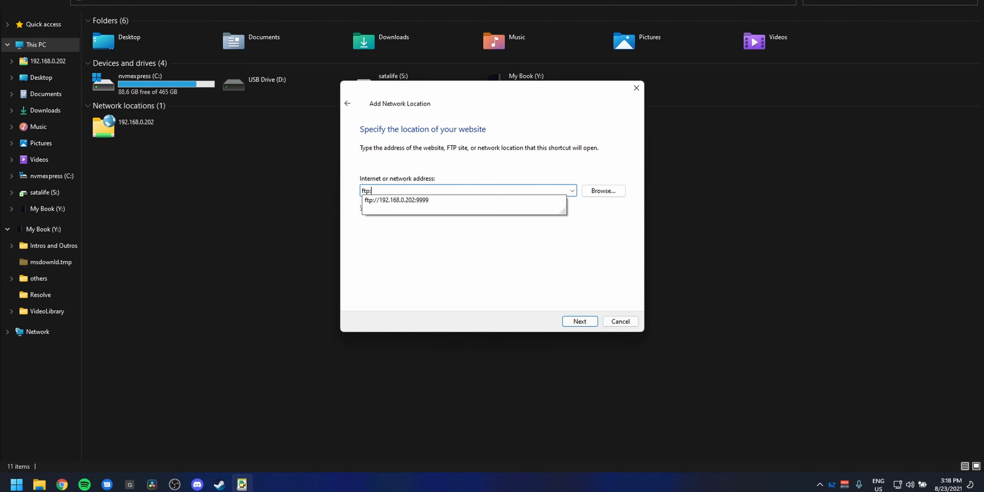
{"action": "type", "text": "//1"}
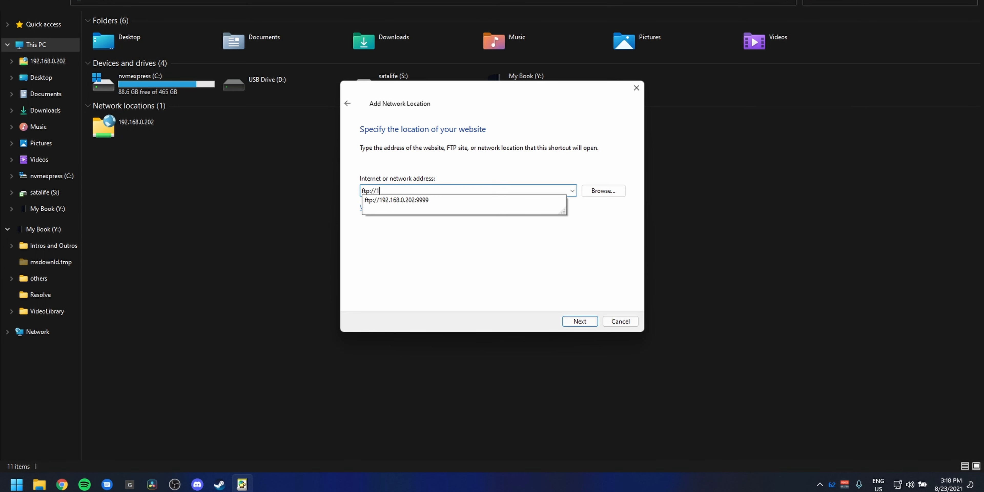
{"action": "type", "text": "92.168."}
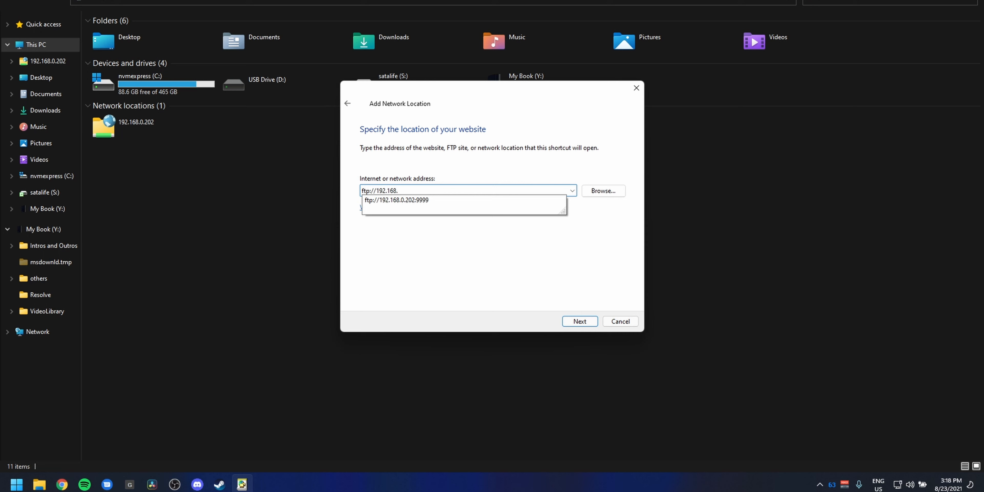
{"action": "type", "text": "0.202:"}
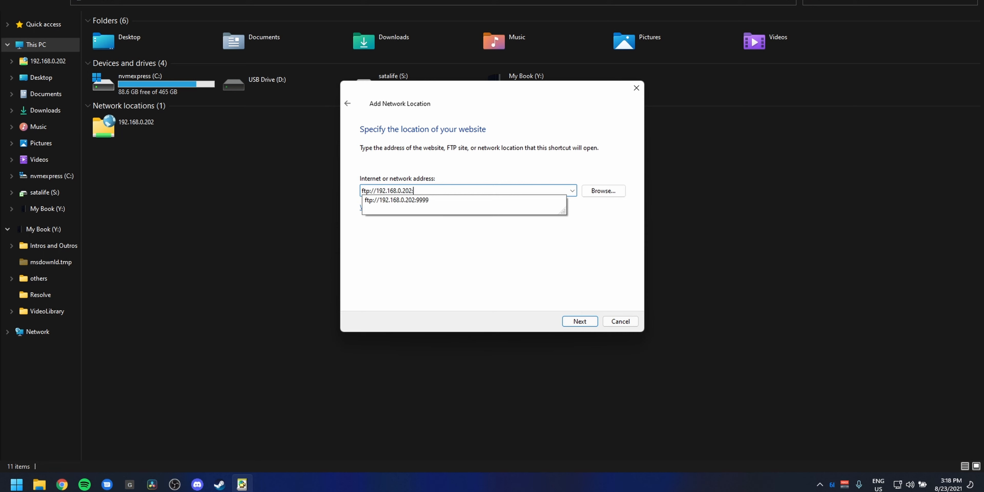
{"action": "left_click", "coordinate": [579, 321]}
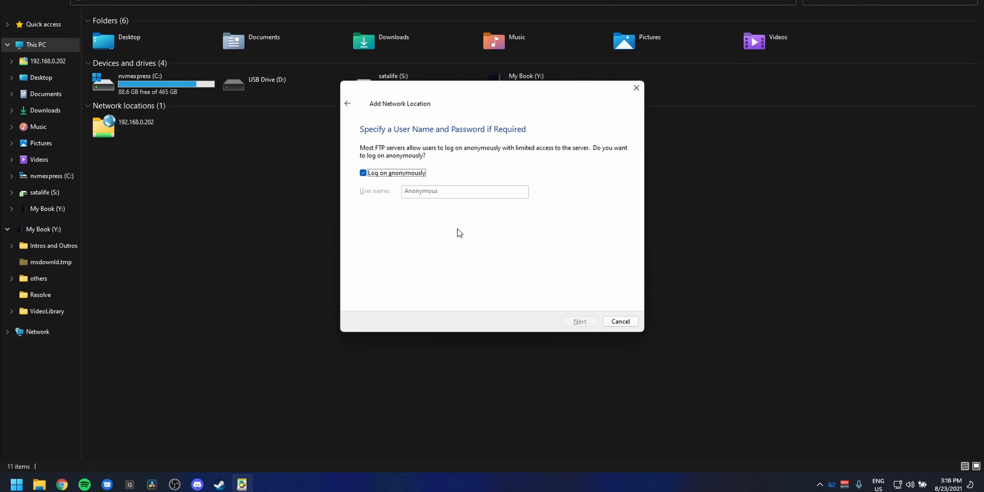
Step: Keep anonymous logon, name the location and finish creating it
{"action": "left_click", "coordinate": [578, 321]}
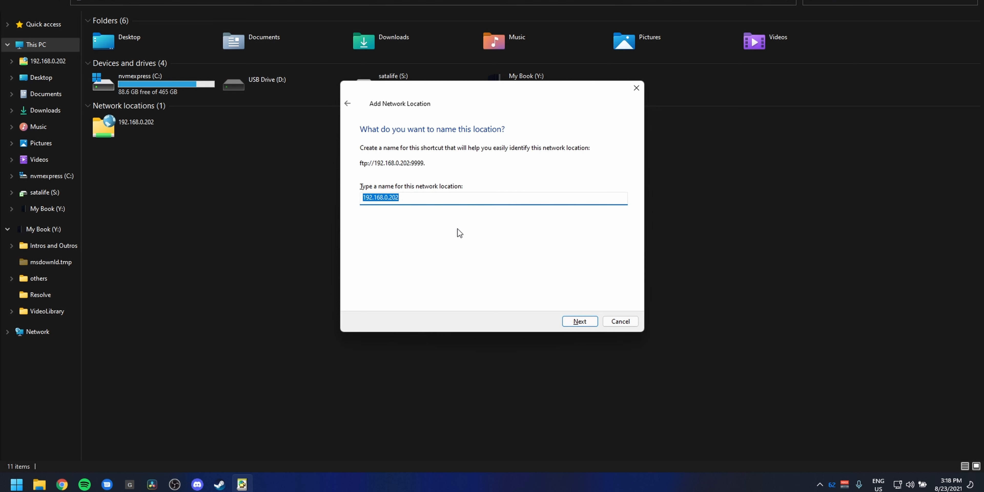
{"action": "type", "text": "for y"}
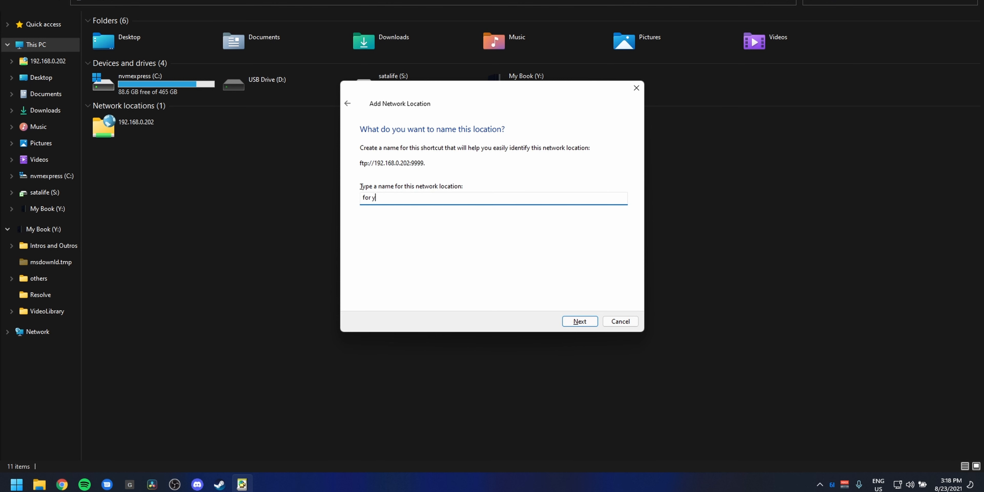
{"action": "left_click", "coordinate": [579, 321]}
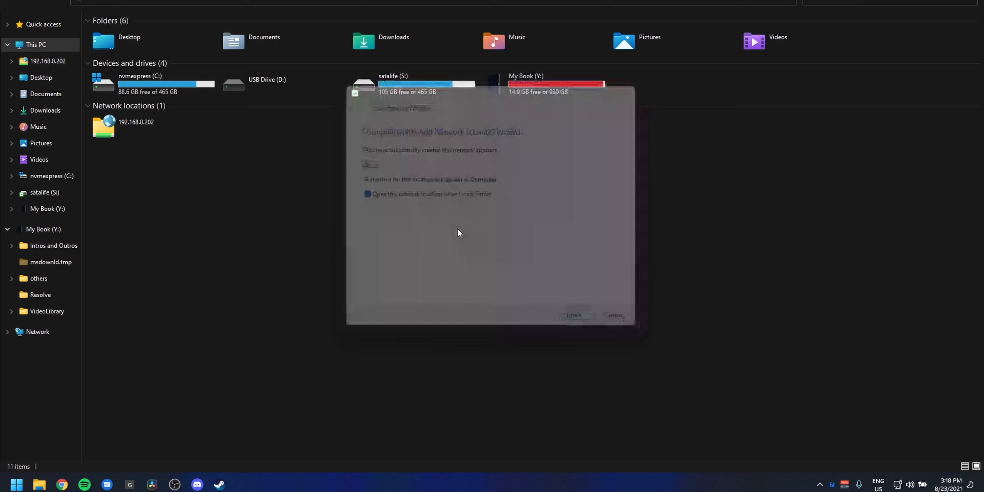
{"action": "left_click", "coordinate": [572, 315]}
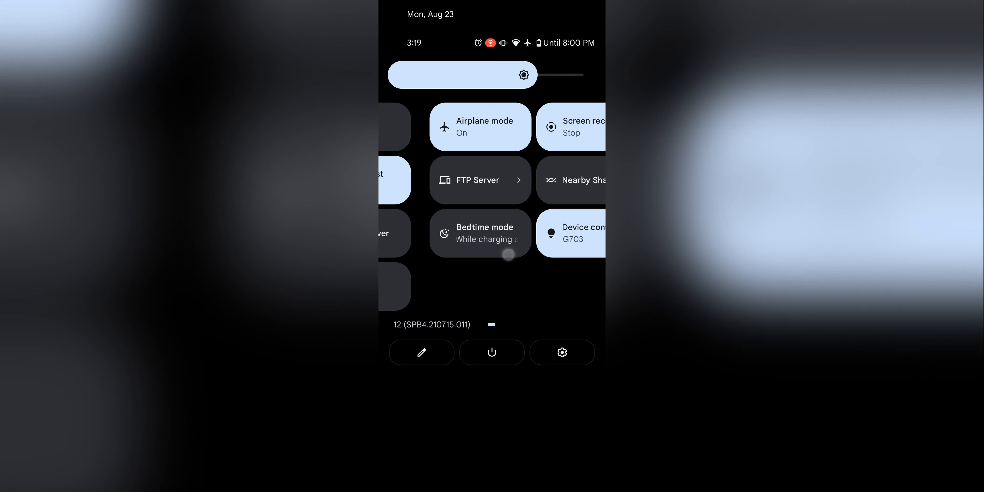
Step: Edit the quick settings tiles so FTP Server is pinned among the active tiles
{"action": "left_click", "coordinate": [421, 352]}
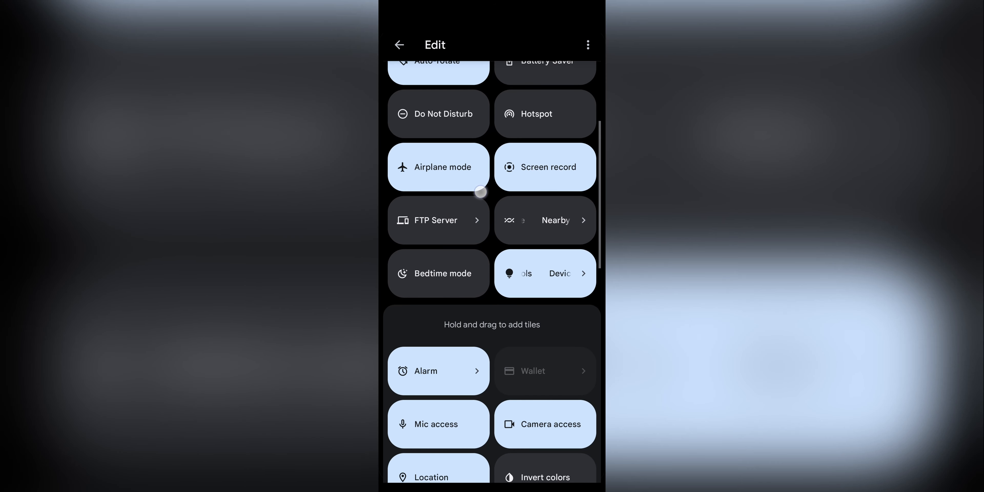
{"action": "scroll", "scroll_direction": "up", "scroll_amount": 3}
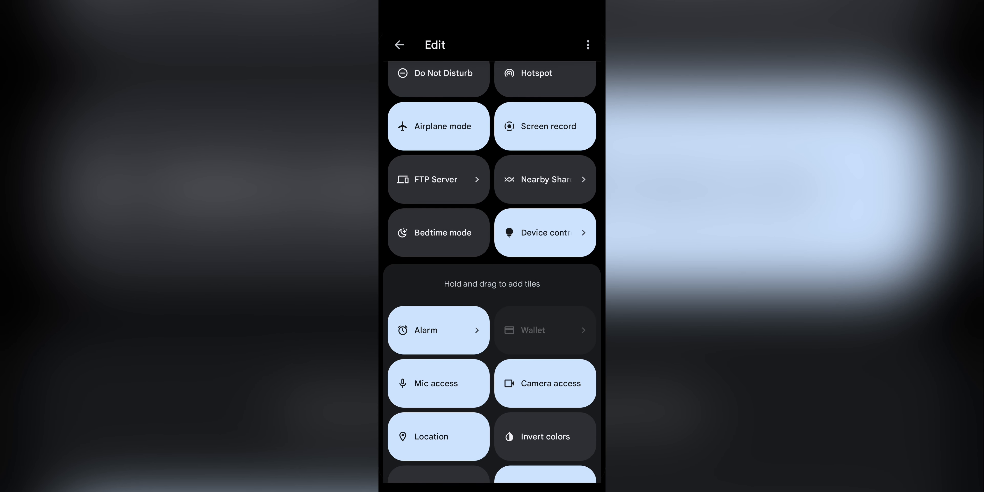